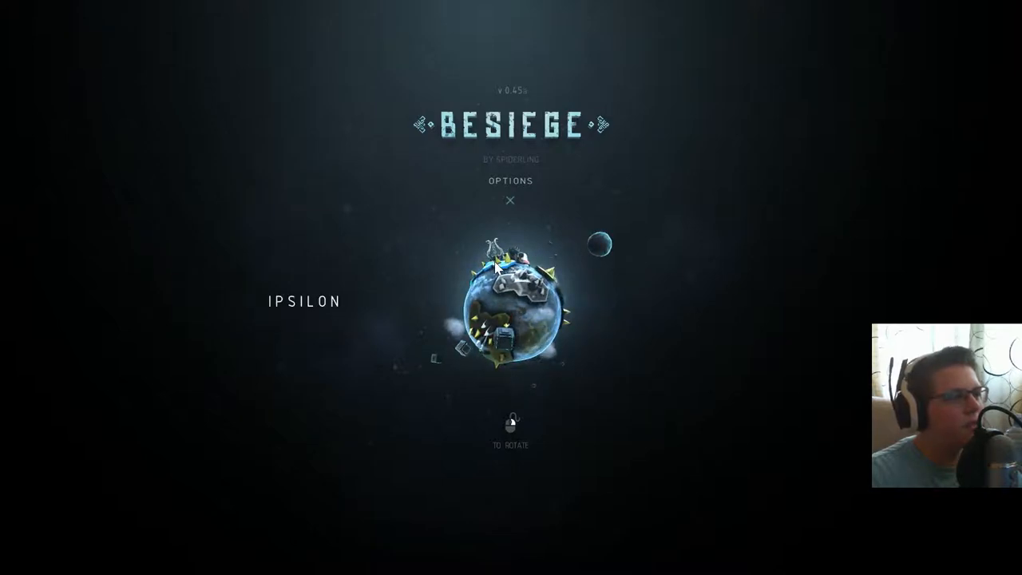
# Step: Enter build mode on the first Ipsilon level with the farmhouse island
pyautogui.click(510, 303)
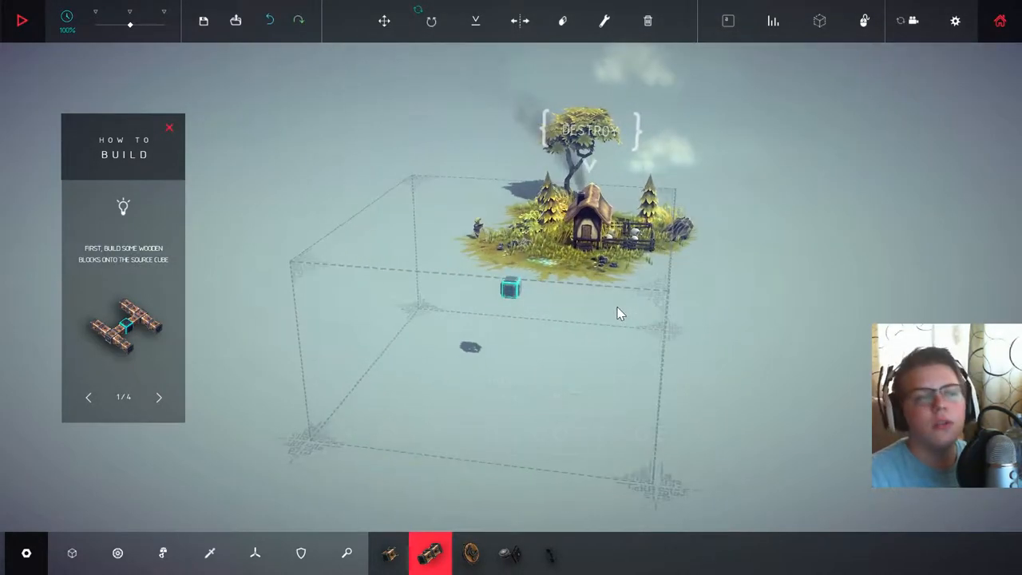
pyautogui.moveTo(701, 293)
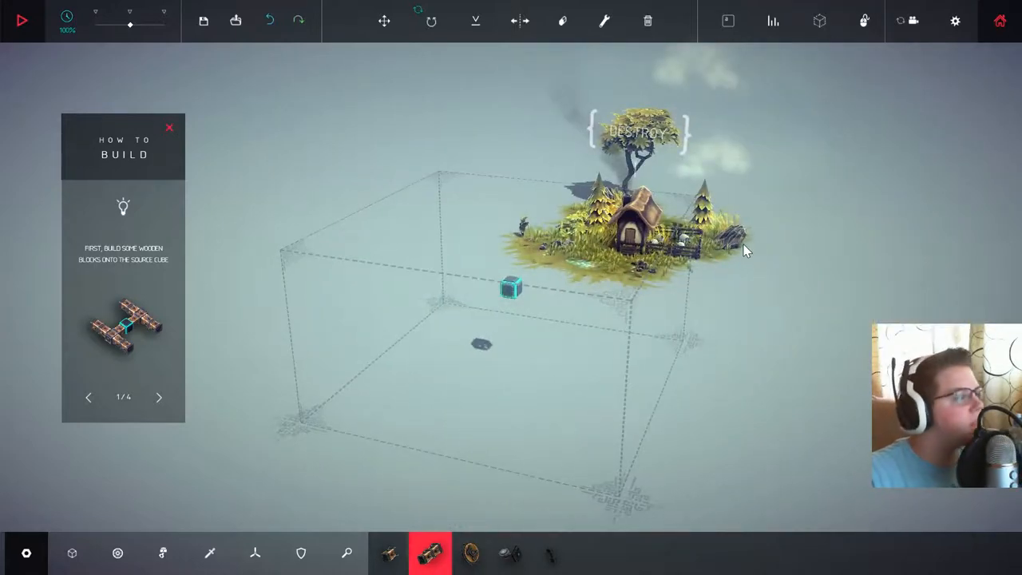
# Step: Build a 13-block wheeled wooden cart and drive it through the farmhouse
pyautogui.click(169, 128)
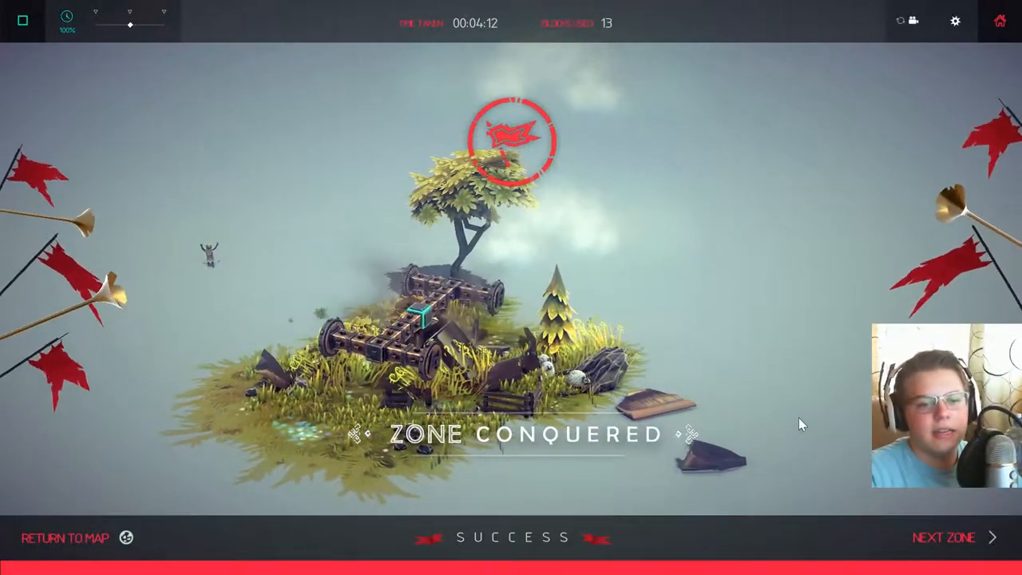
# Step: Advance to the windmill zone and start adding mechanical blocks to the cart
pyautogui.click(944, 537)
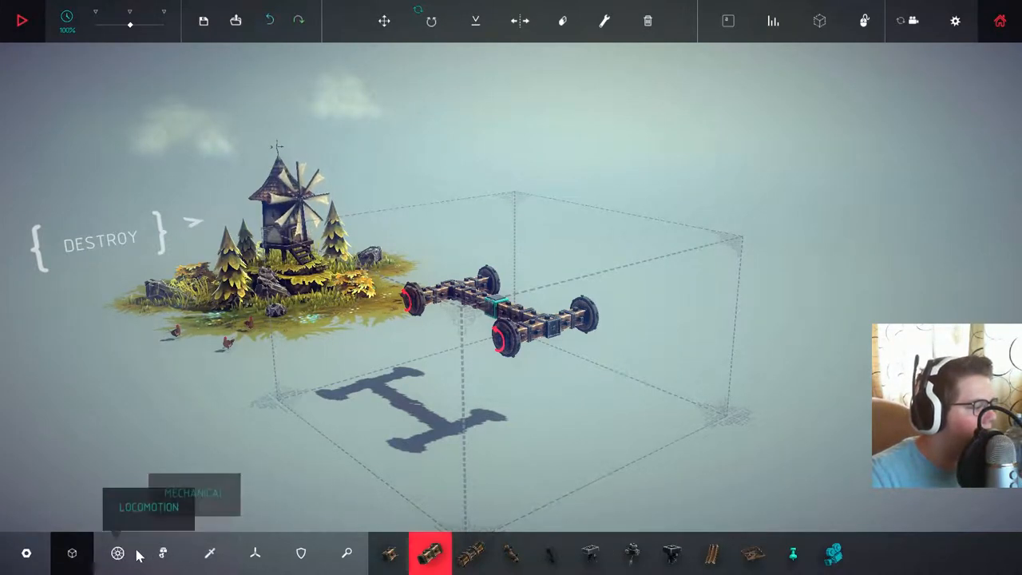
pyautogui.click(163, 552)
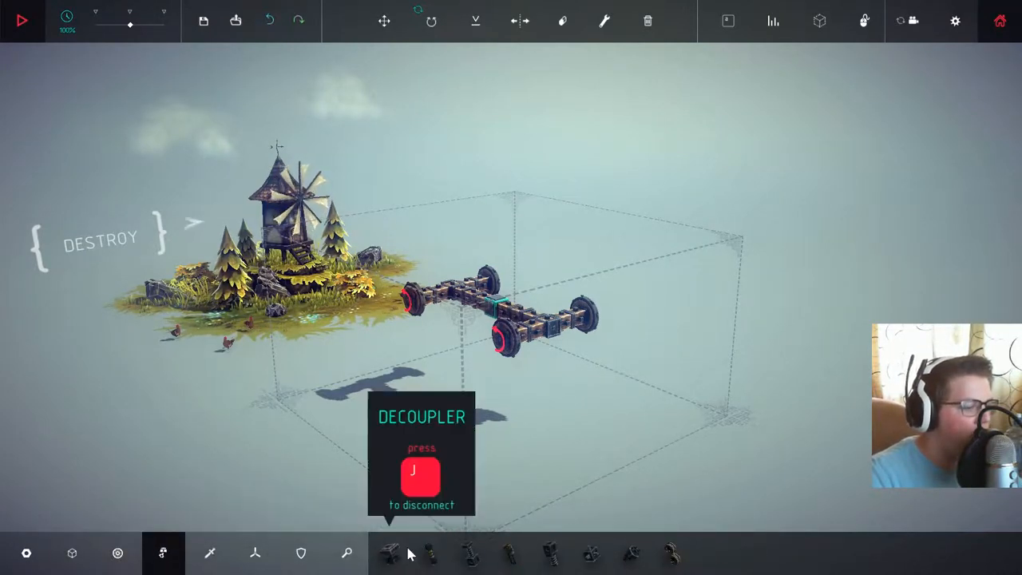
pyautogui.click(210, 553)
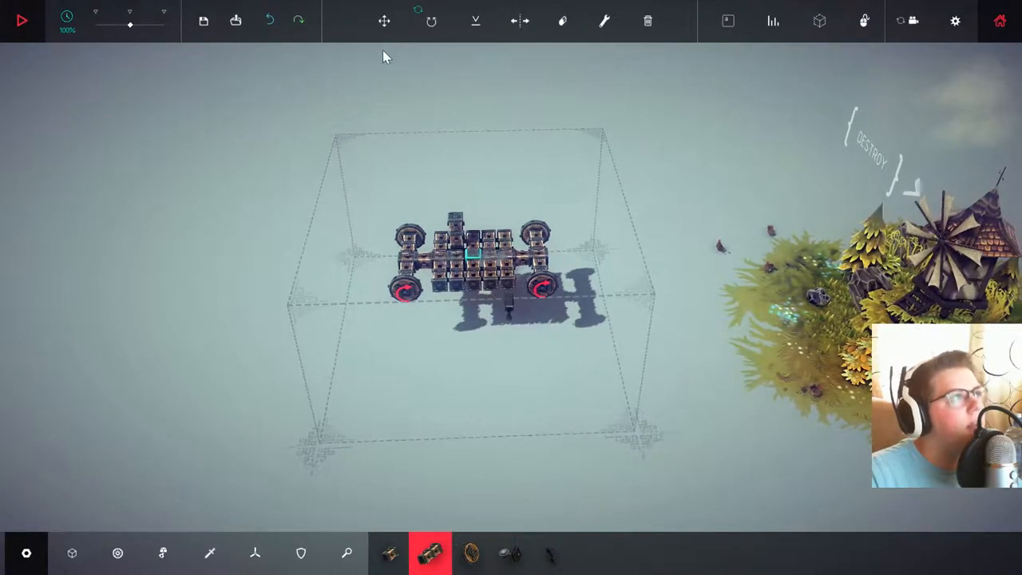
# Step: Finish the four-wheeled cart and mount two spinning spike weapons on it
pyautogui.click(563, 21)
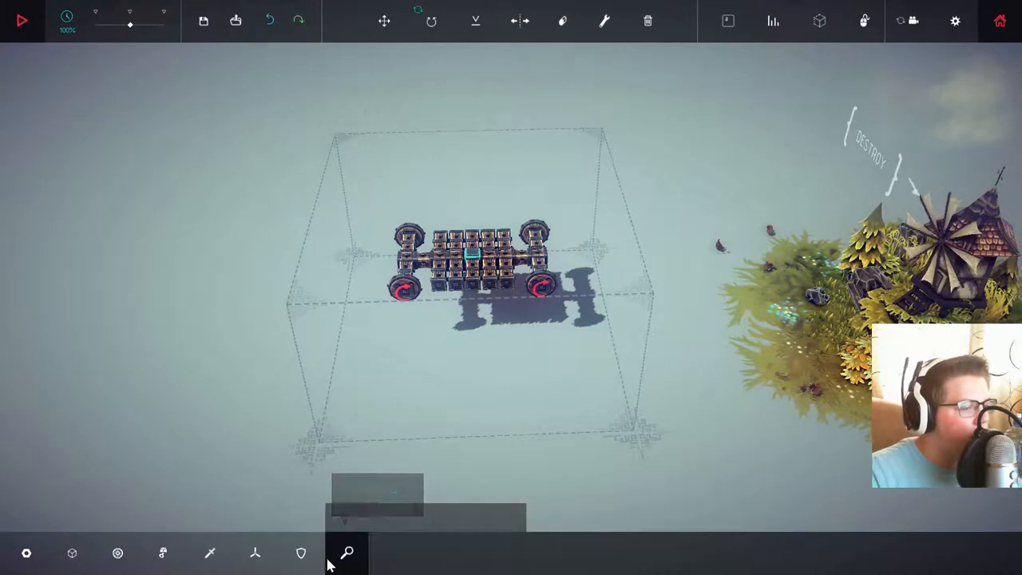
pyautogui.click(301, 553)
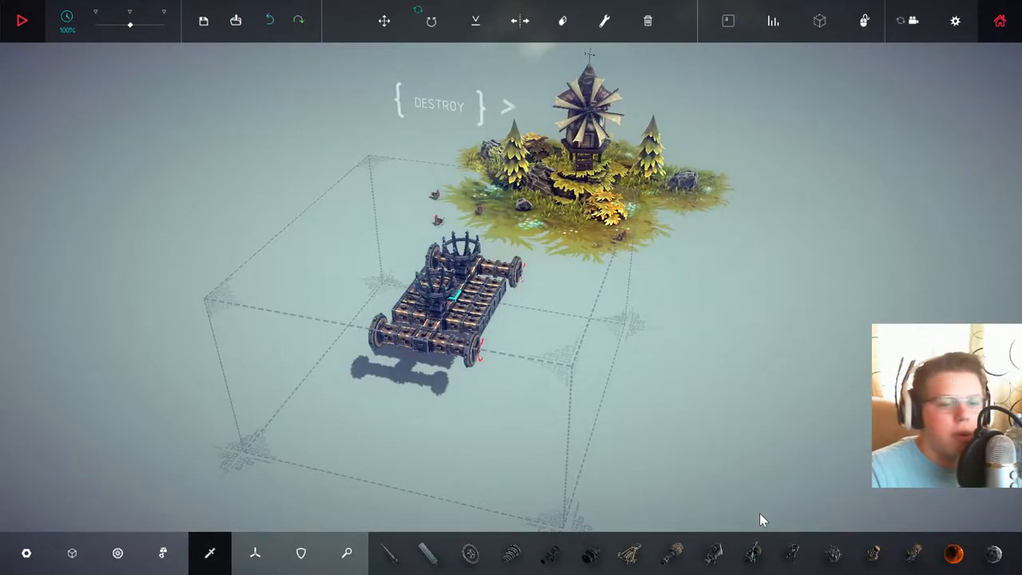
pyautogui.click(833, 553)
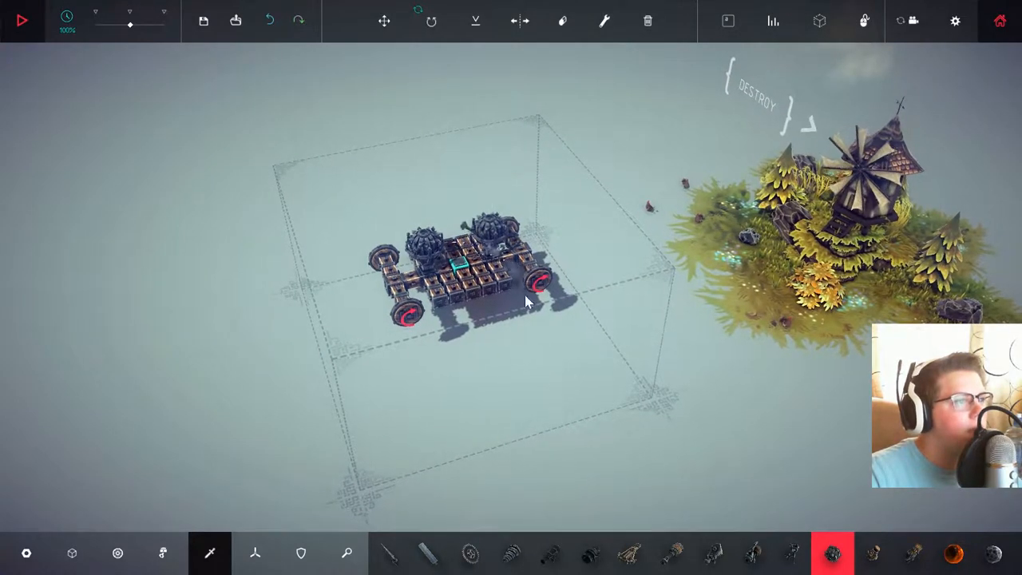
pyautogui.click(22, 20)
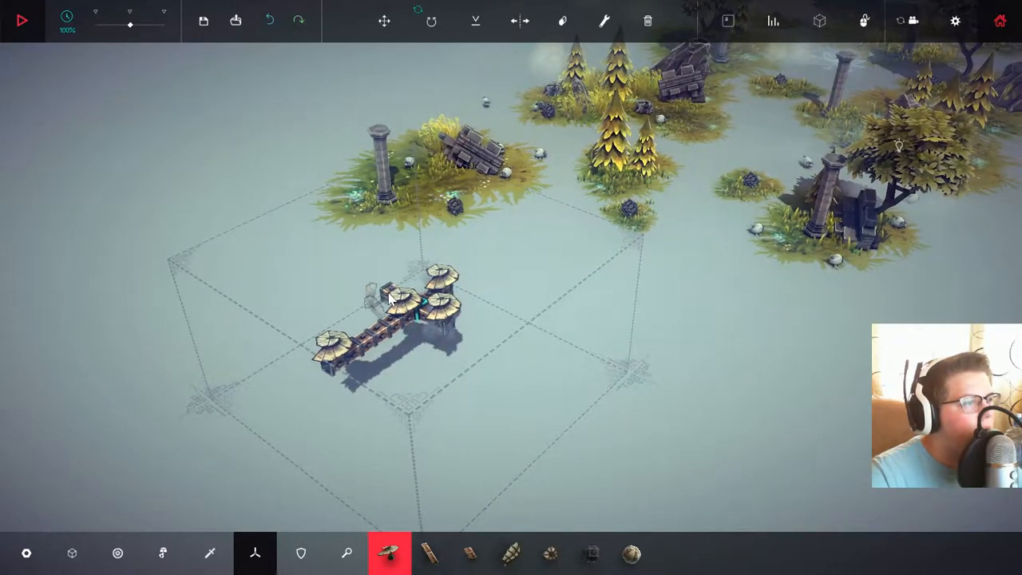
pyautogui.moveTo(631, 553)
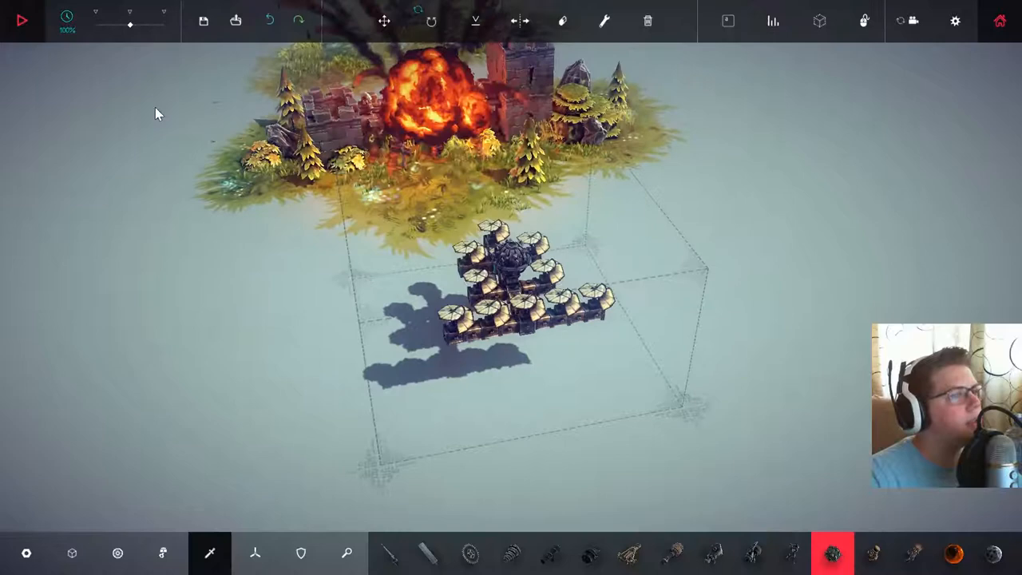
# Step: Assemble a machine of four long wheeled roller axles on the soldier level
pyautogui.click(21, 20)
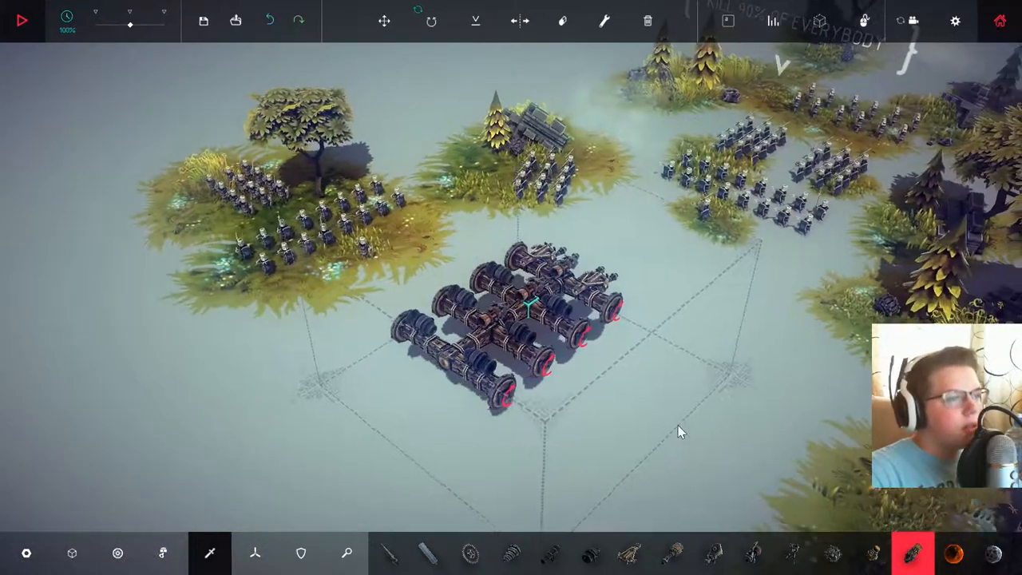
# Step: Start the simulation and drive the four-axle roller into the soldier crowds
pyautogui.click(727, 21)
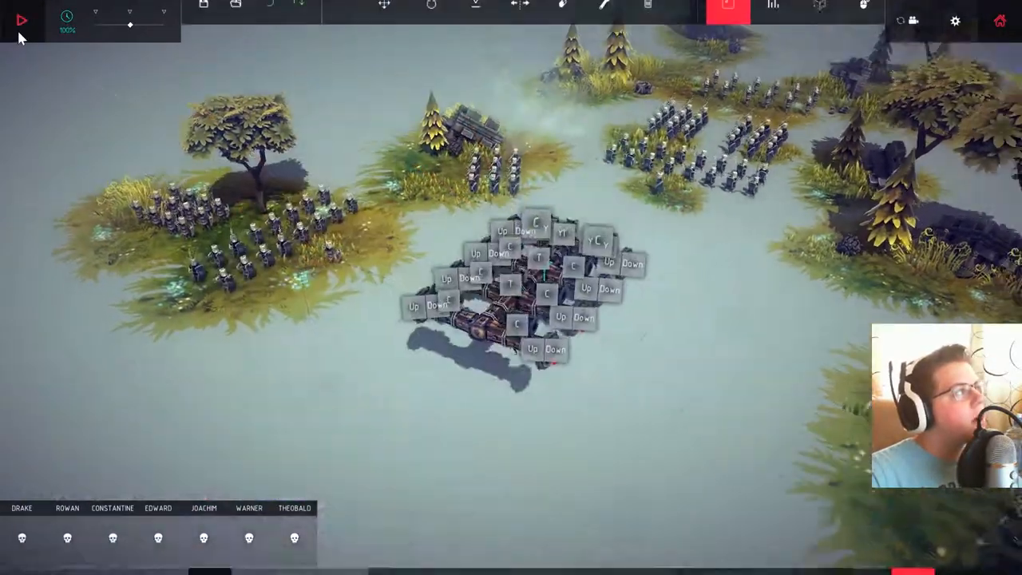
pyautogui.click(22, 20)
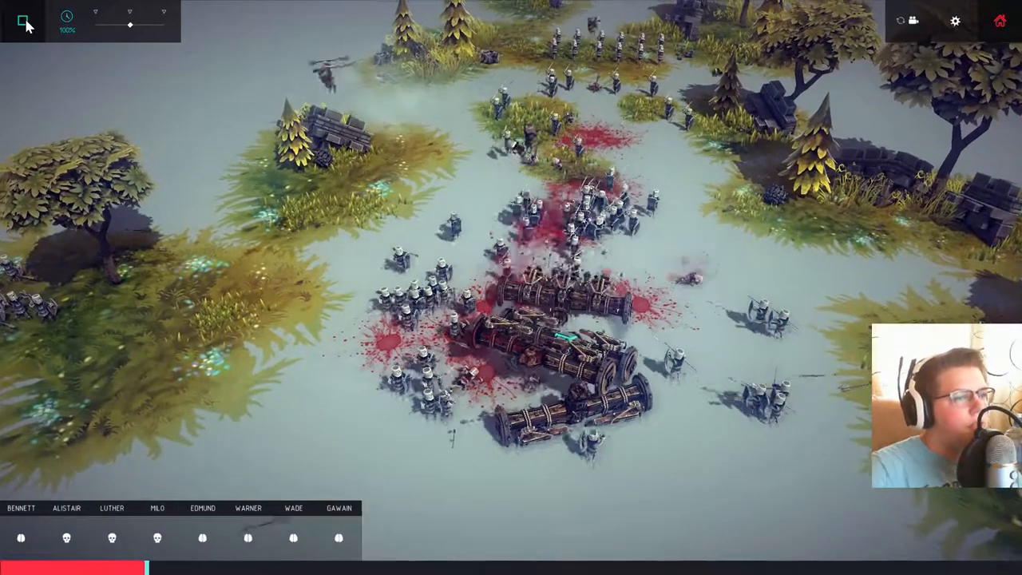
# Step: Stop the simulation and stack many more wheeled axles onto the vehicle
pyautogui.click(22, 20)
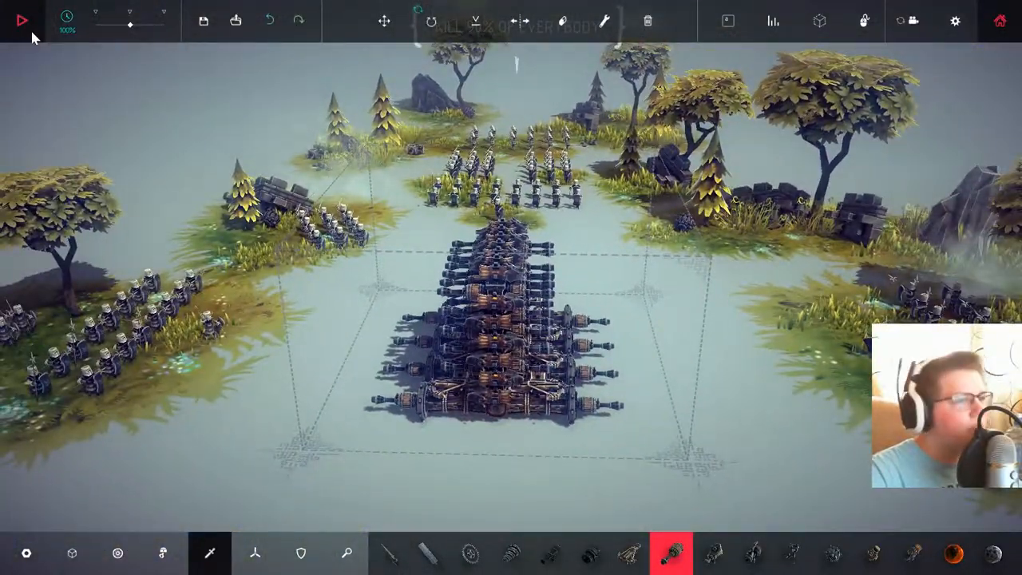
# Step: Run the bigger machine until Zone Conquered, then advance to the Iron Ore zone
pyautogui.click(22, 20)
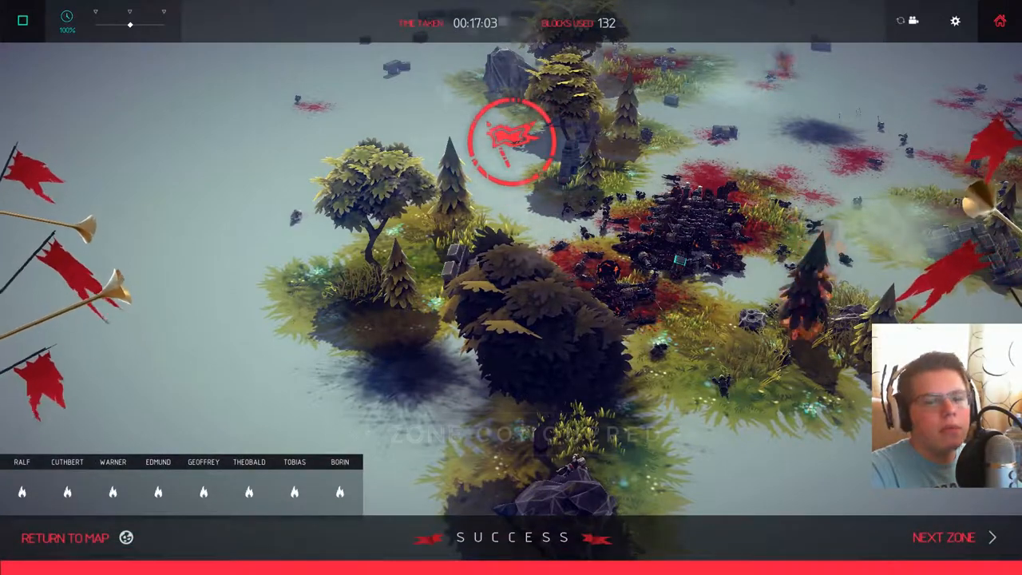
pyautogui.click(945, 536)
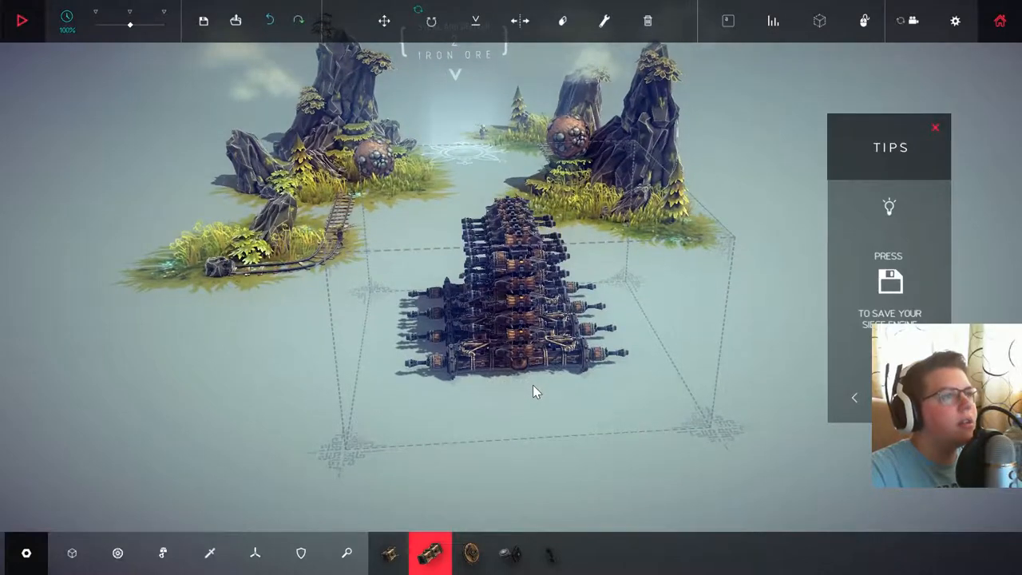
pyautogui.moveTo(648, 20)
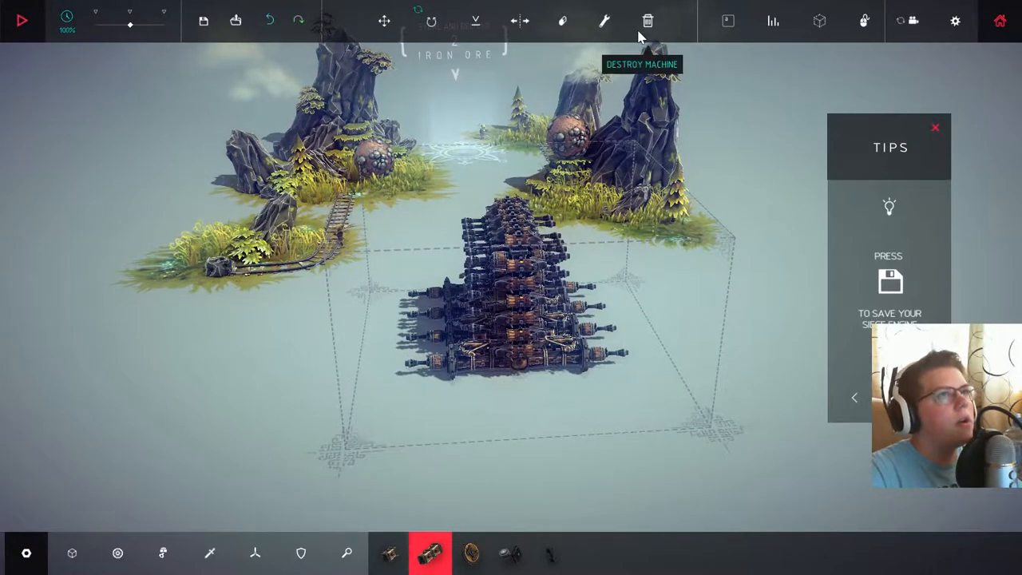
# Step: Destroy the carried-over machine, keeping only the source cube, and show mechanical blocks
pyautogui.click(647, 21)
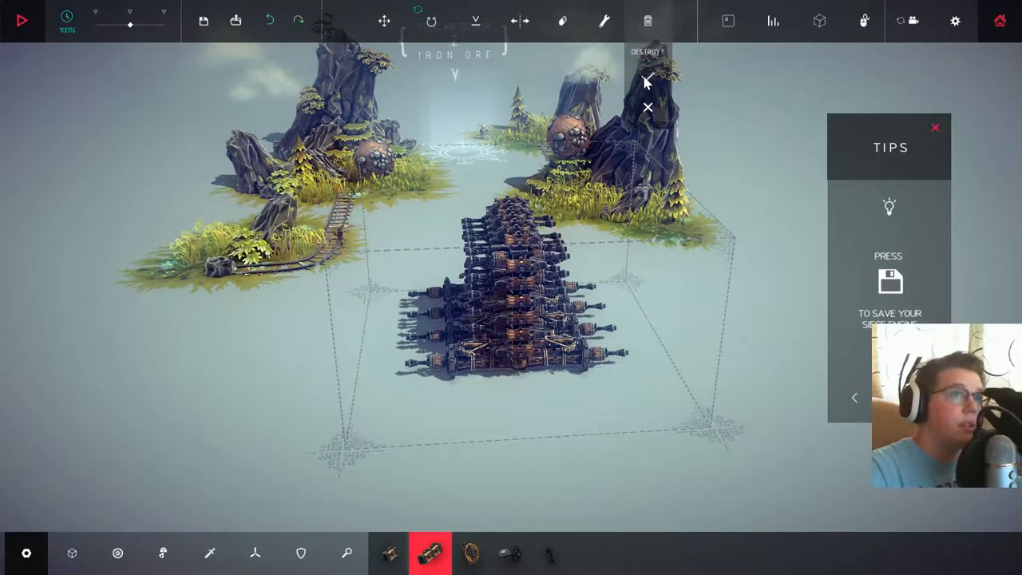
pyautogui.click(647, 81)
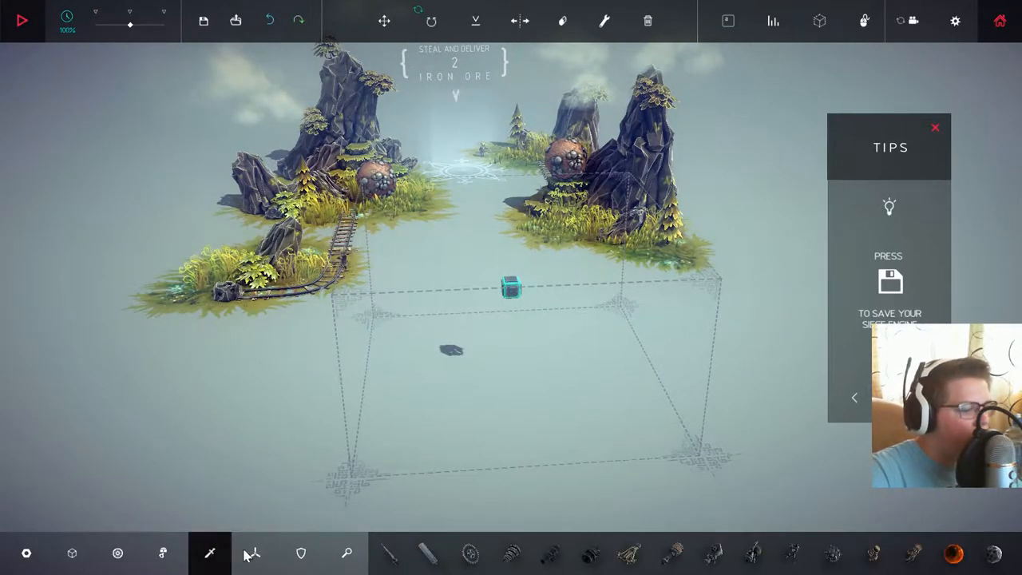
pyautogui.click(163, 553)
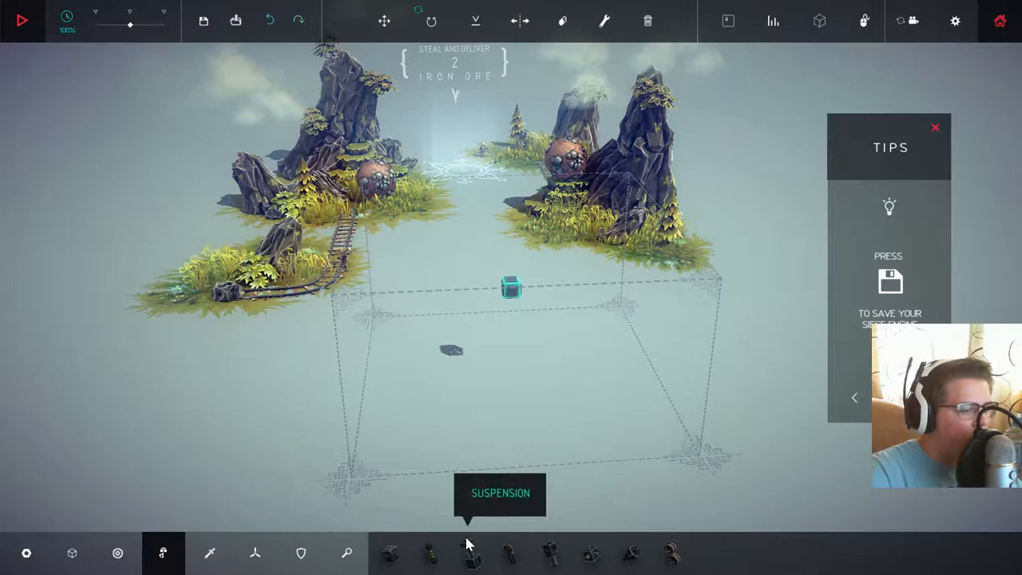
pyautogui.moveTo(591, 554)
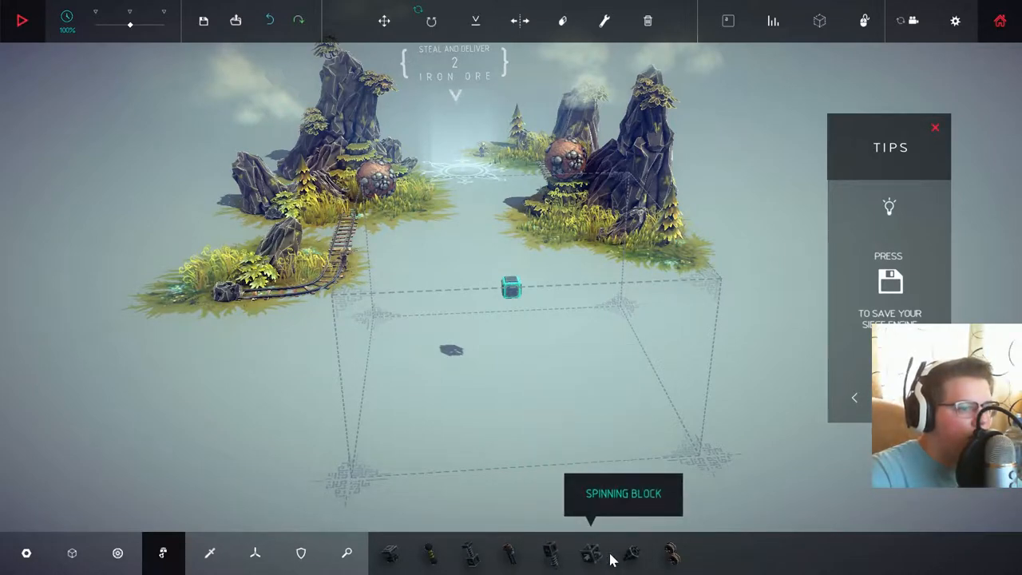
pyautogui.moveTo(631, 554)
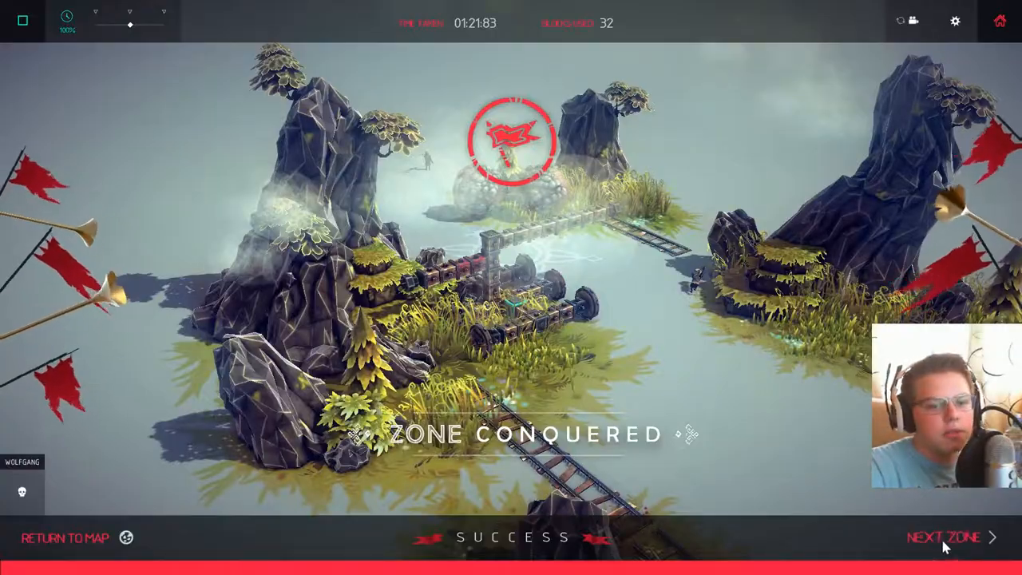
# Step: Advance to the Destroy zone and erase blocks to rework the vehicle into a catapult
pyautogui.click(947, 537)
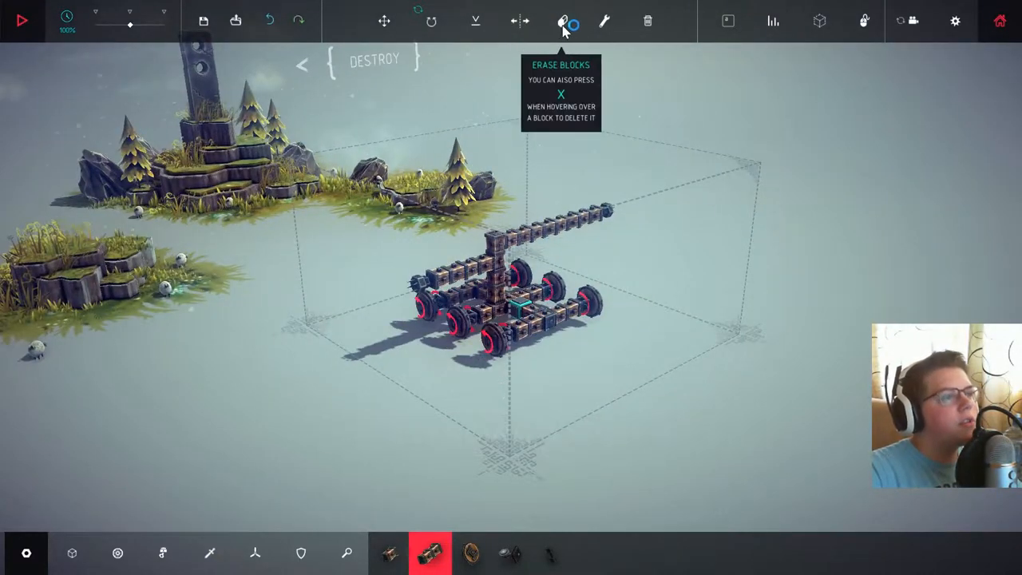
pyautogui.click(562, 21)
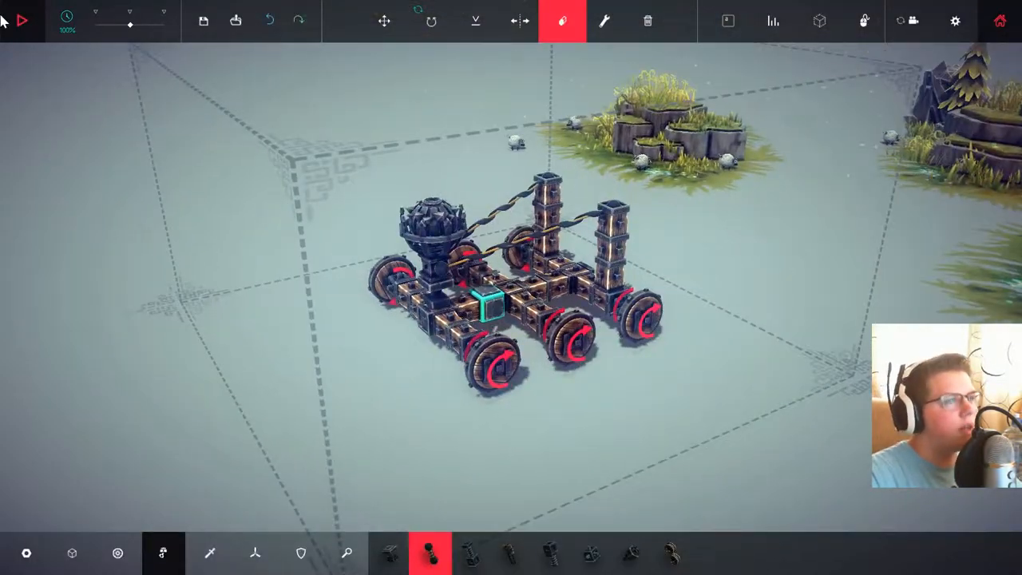
# Step: Run the catapult to blow up the tower, stop, then simulate again
pyautogui.click(22, 20)
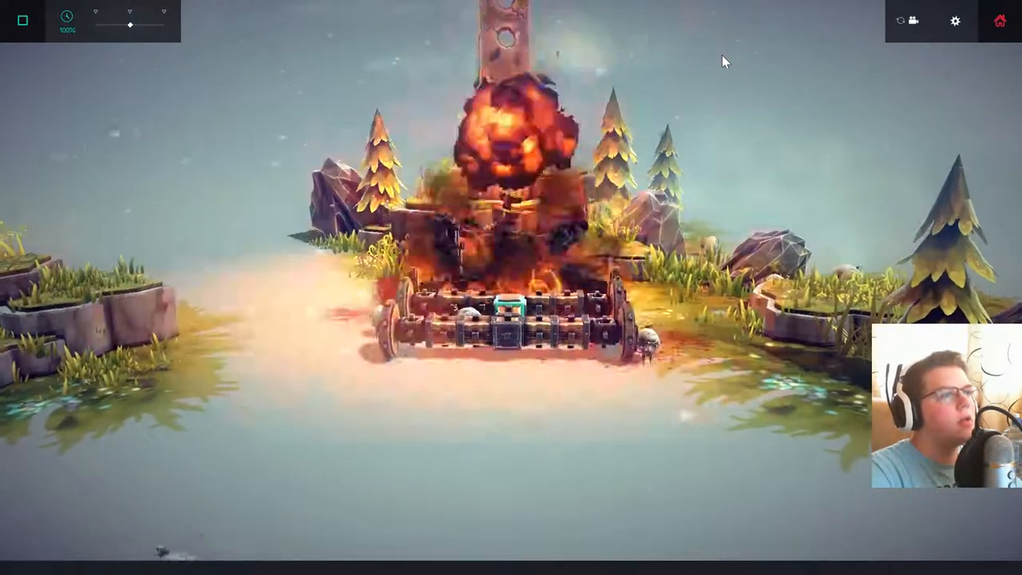
pyautogui.click(563, 9)
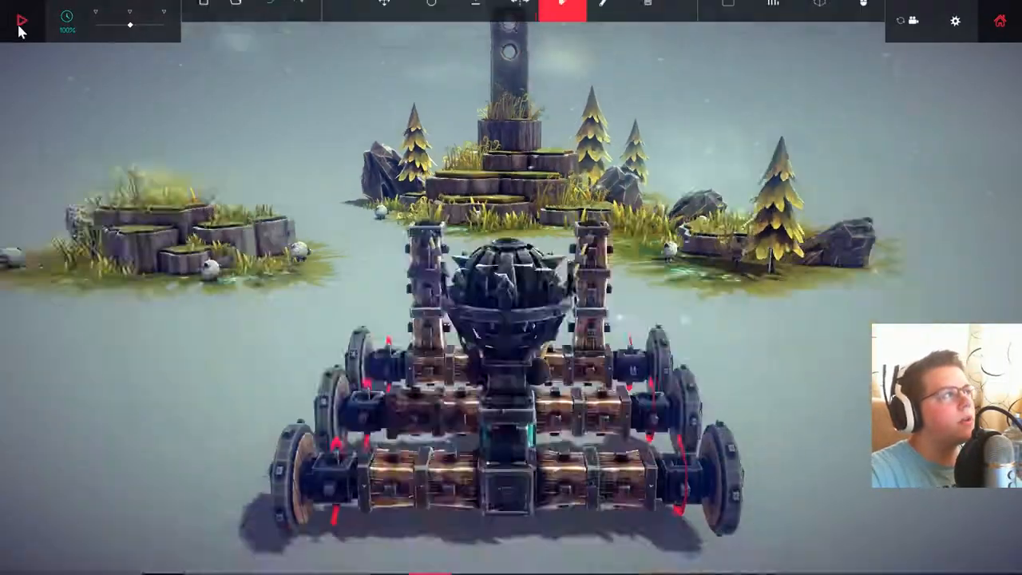
pyautogui.click(563, 12)
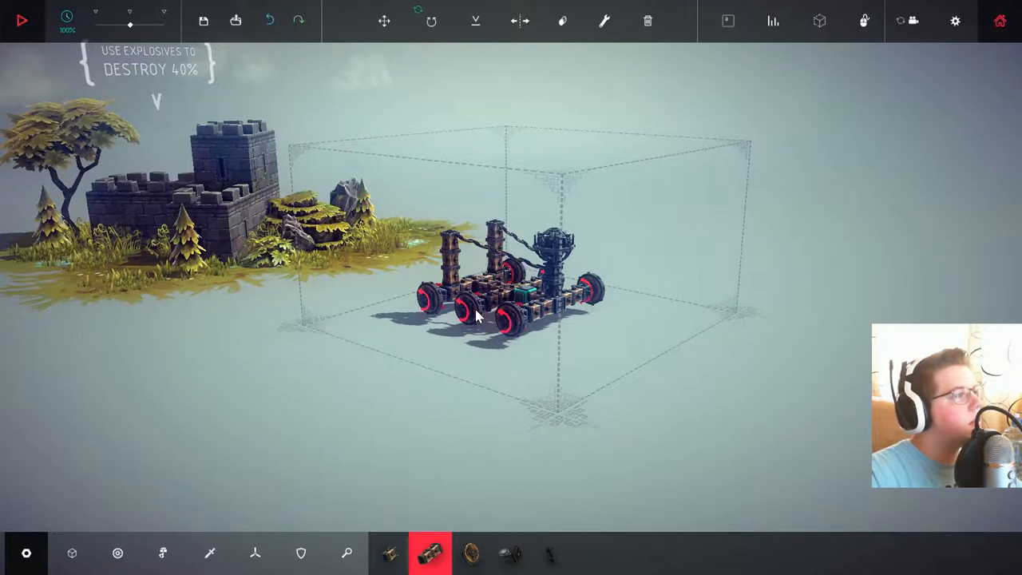
pyautogui.moveTo(604, 20)
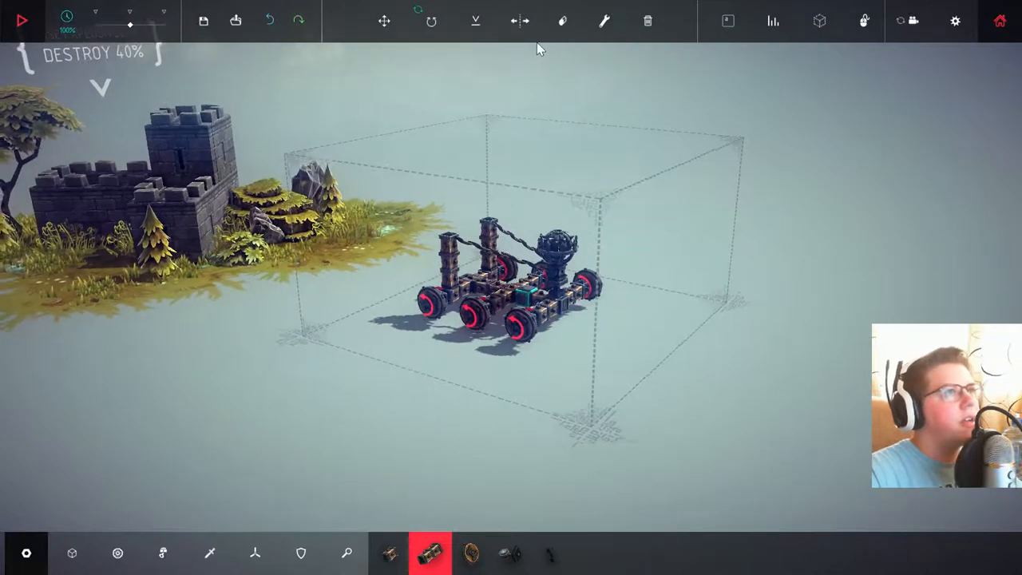
# Step: Add a weapon part and fly the 59-block bomb machine into the castle island
pyautogui.click(210, 553)
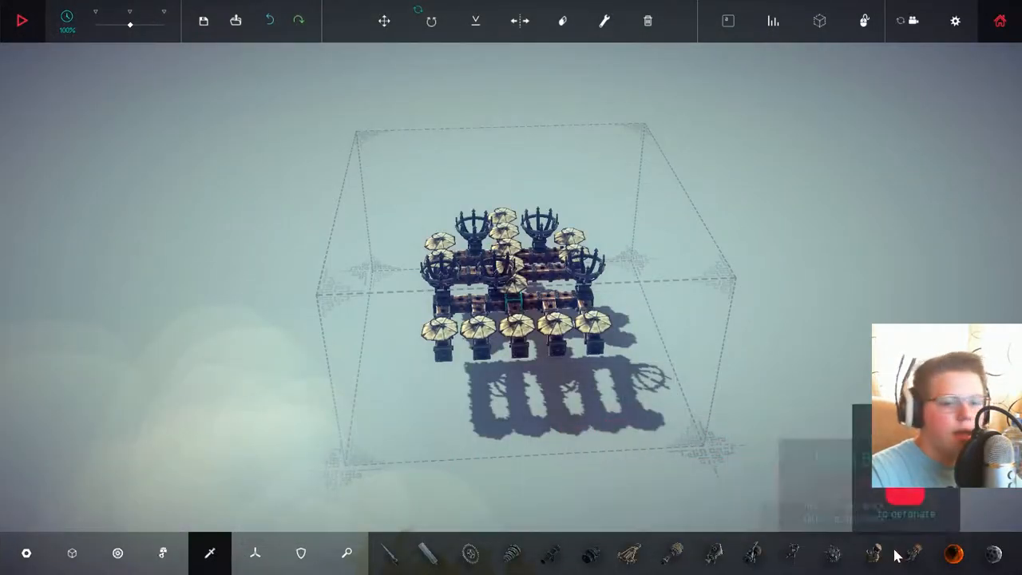
pyautogui.click(832, 553)
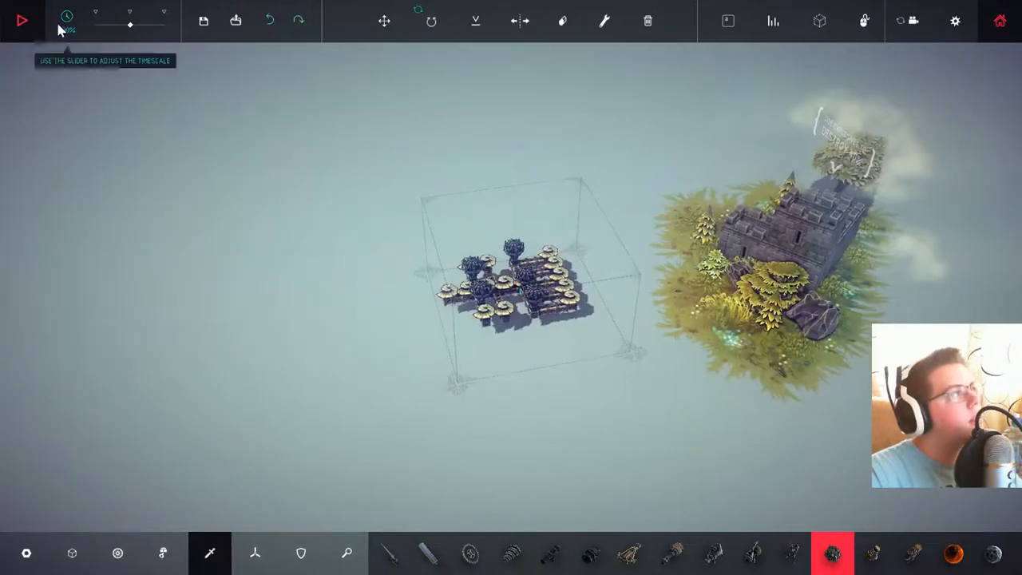
pyautogui.click(22, 21)
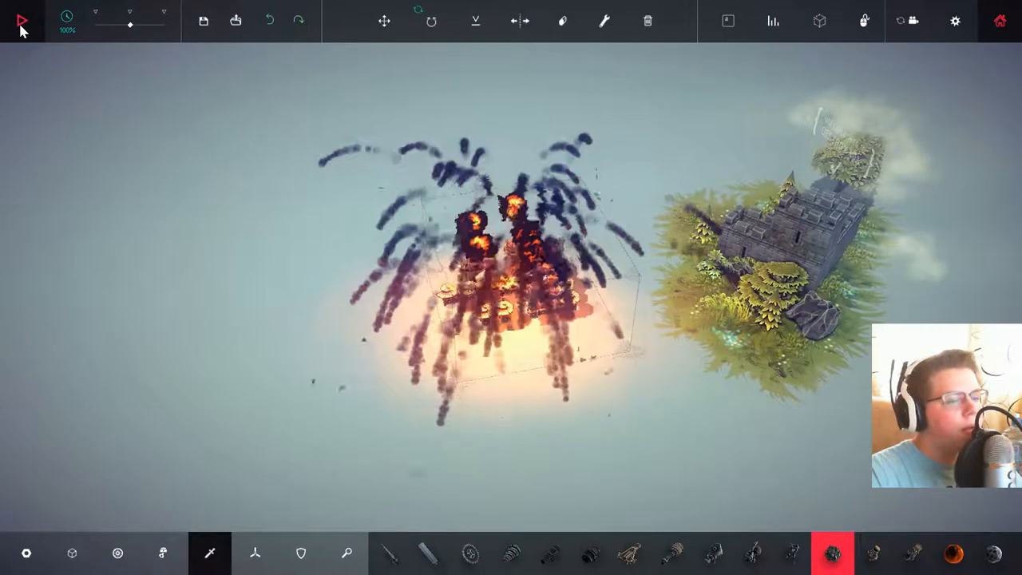
pyautogui.click(255, 552)
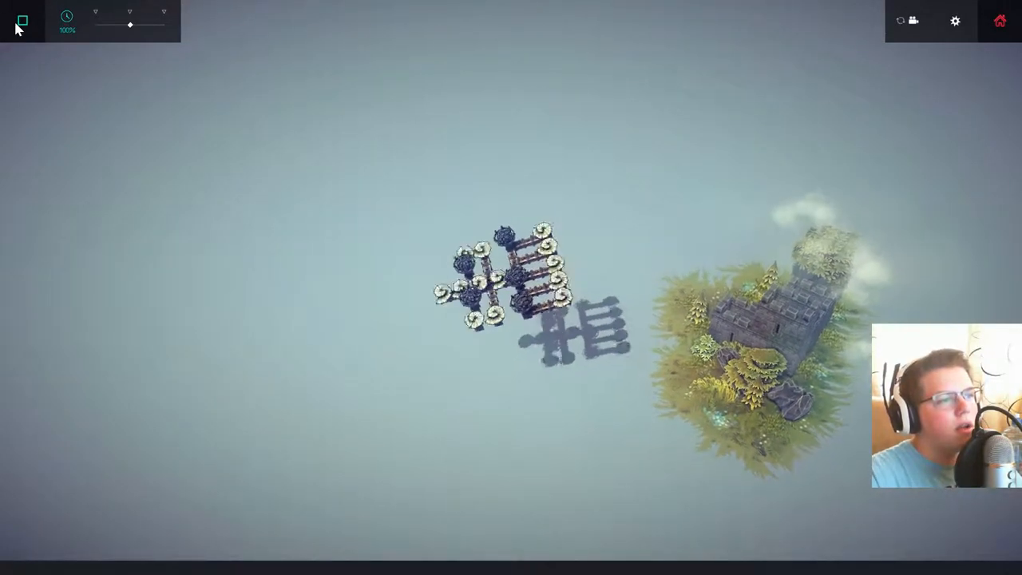
pyautogui.click(21, 20)
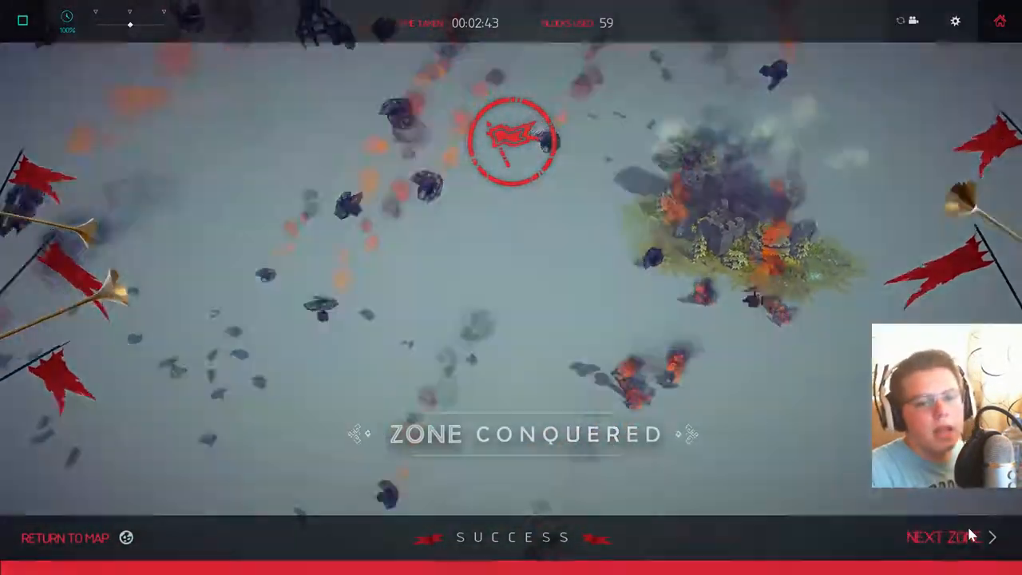
pyautogui.click(944, 536)
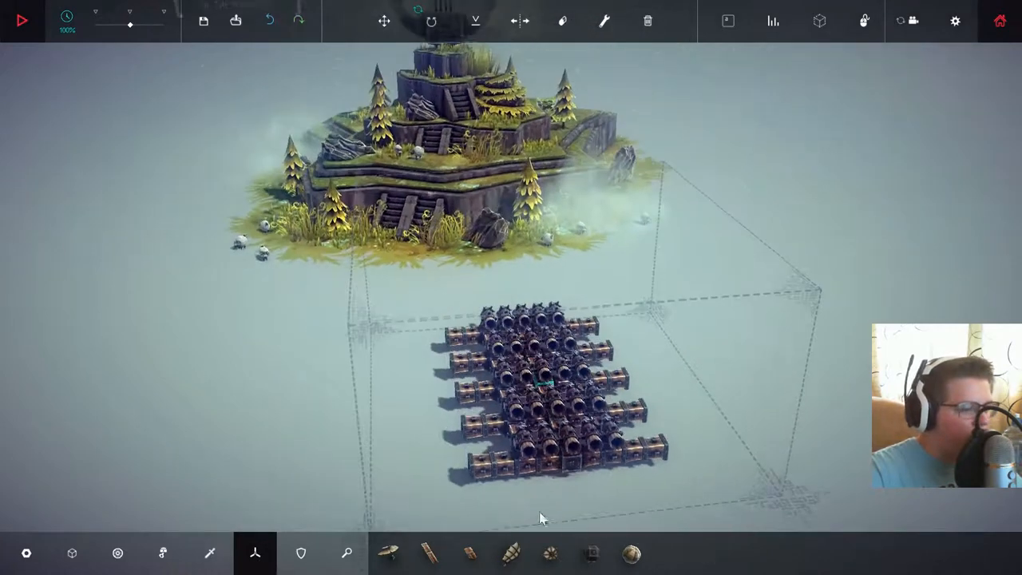
# Step: Start the run with the wheeled lattice machine against the terraced lyre island
pyautogui.click(389, 553)
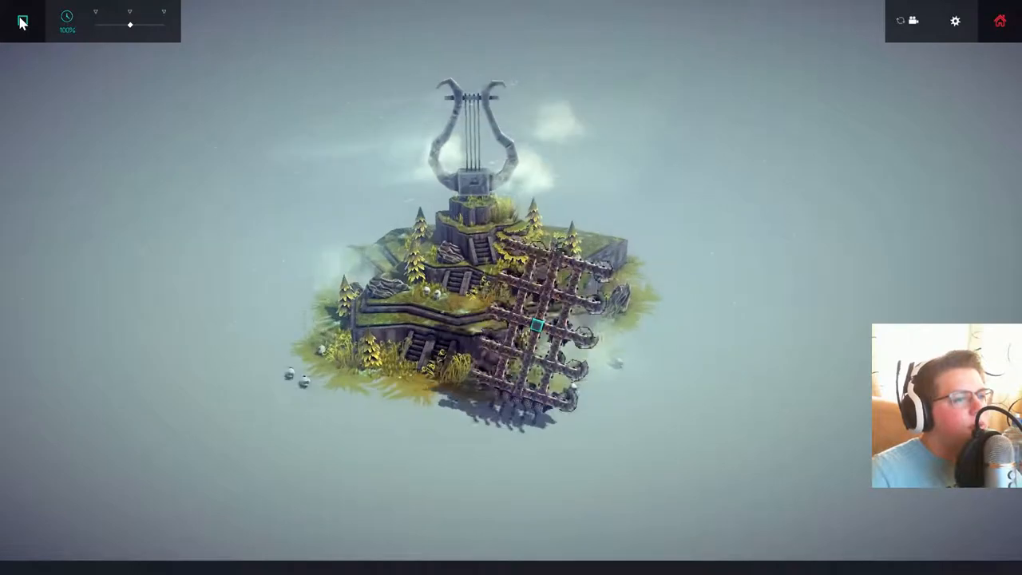
# Step: Run the 65-block wheeled lattice machine until the lyre island zone is conquered
pyautogui.click(21, 21)
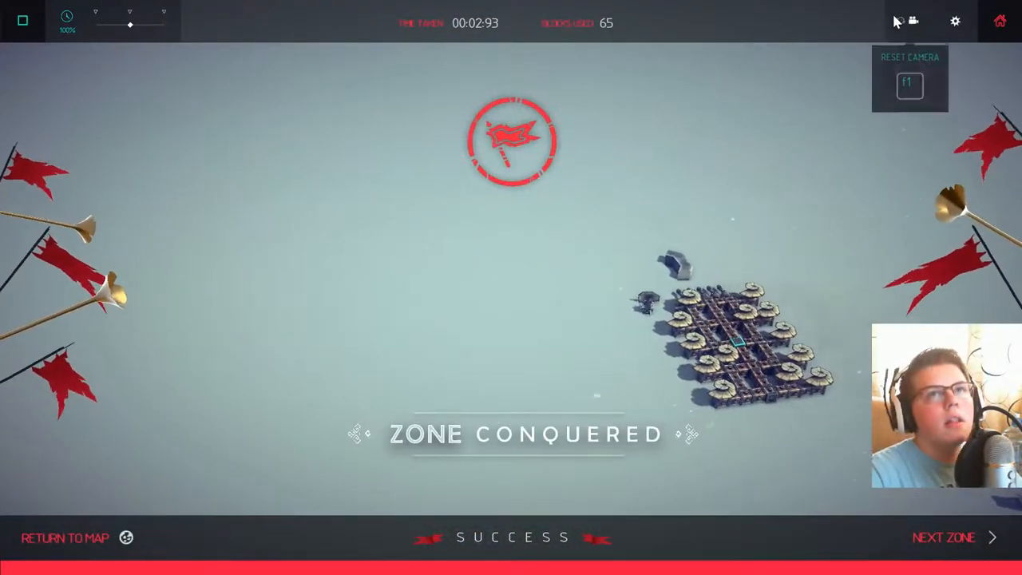
pyautogui.moveTo(50, 33)
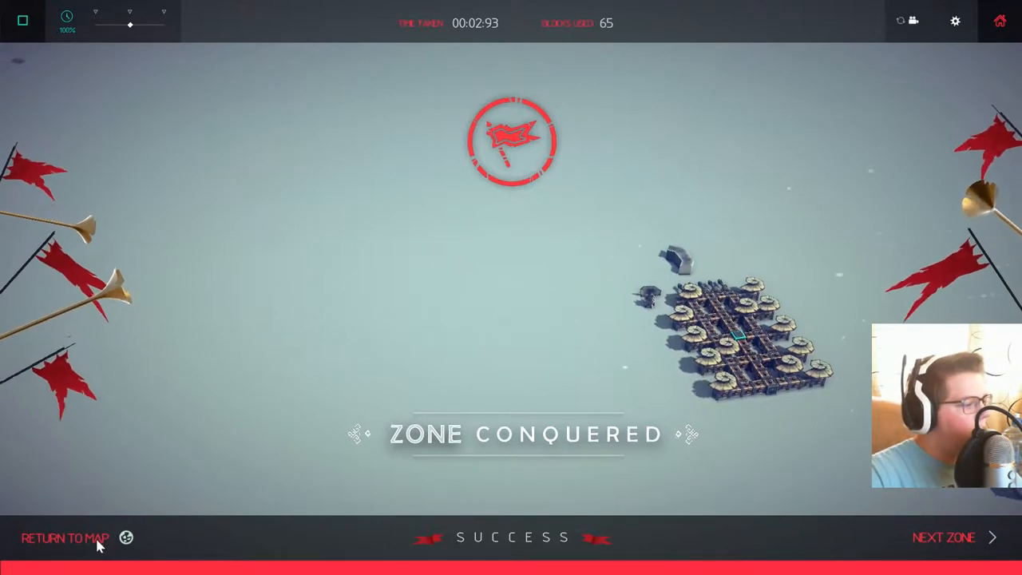
pyautogui.moveTo(901, 21)
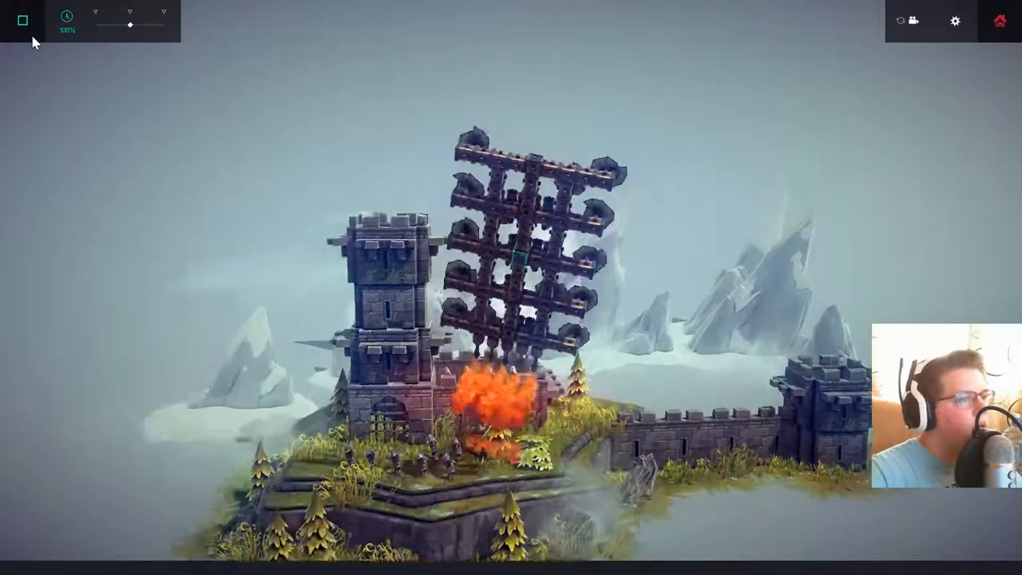
# Step: Stop the tower attack after its base blows up and resume building
pyautogui.click(22, 20)
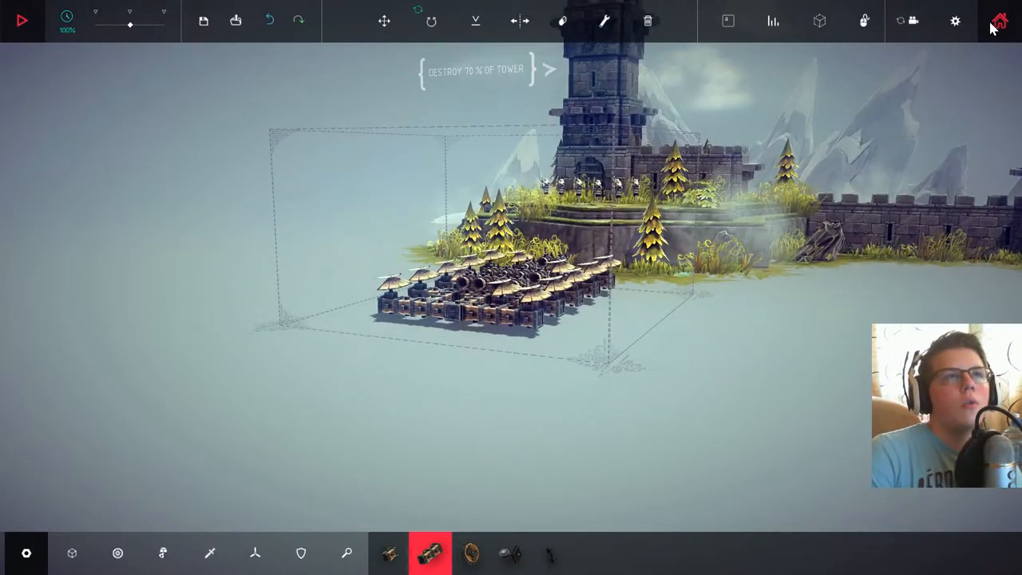
pyautogui.moveTo(900, 20)
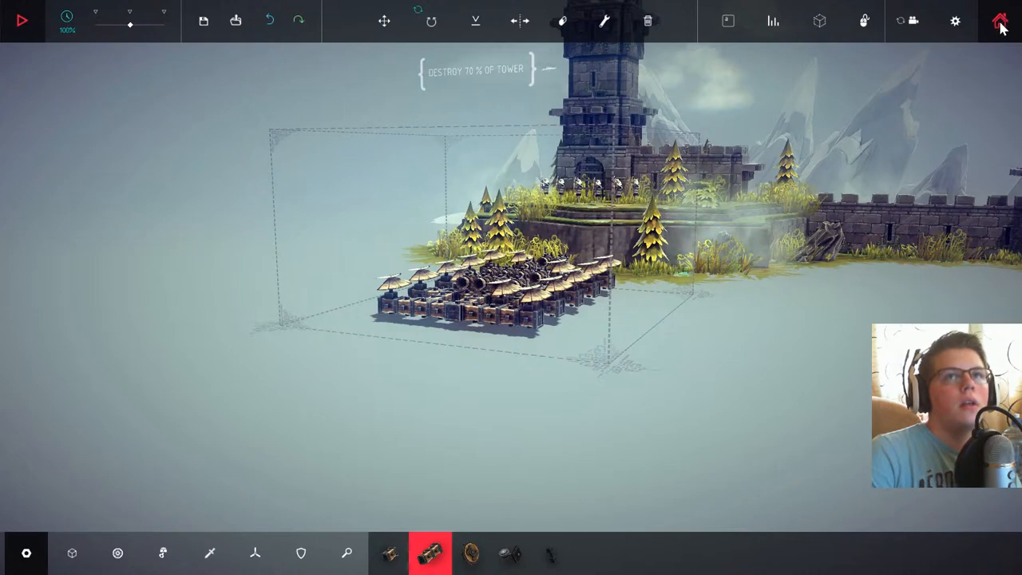
# Step: Exit the tower level through the Home menu's Level Select to the Isle of Ipsilon map
pyautogui.click(1000, 20)
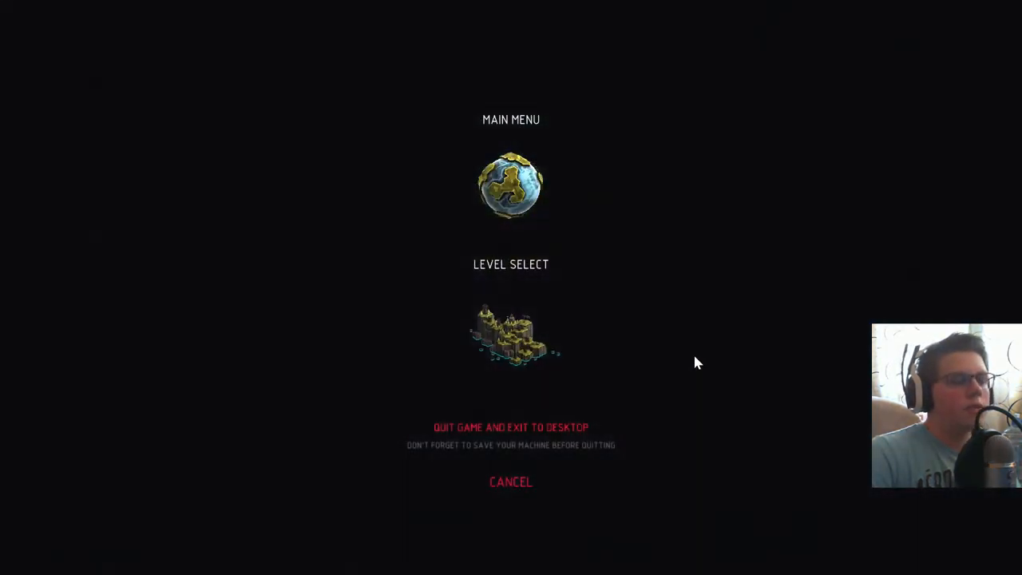
pyautogui.click(511, 331)
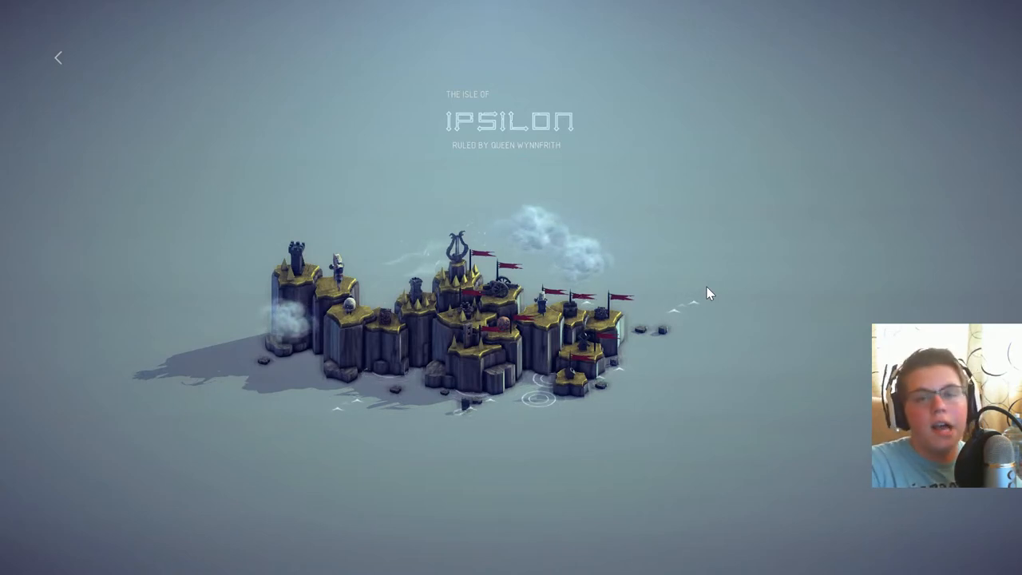
pyautogui.moveTo(851, 293)
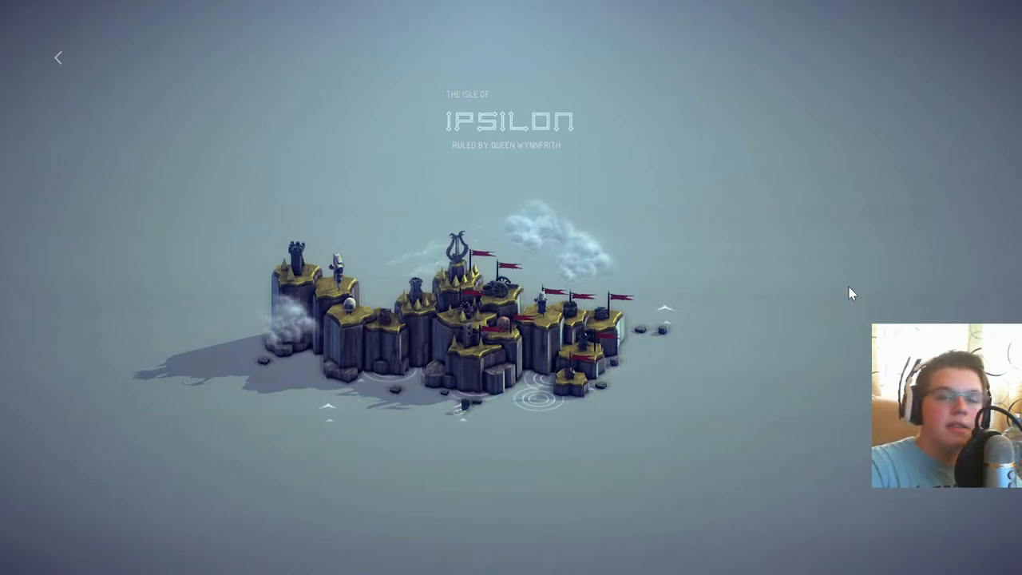
pyautogui.moveTo(855, 250)
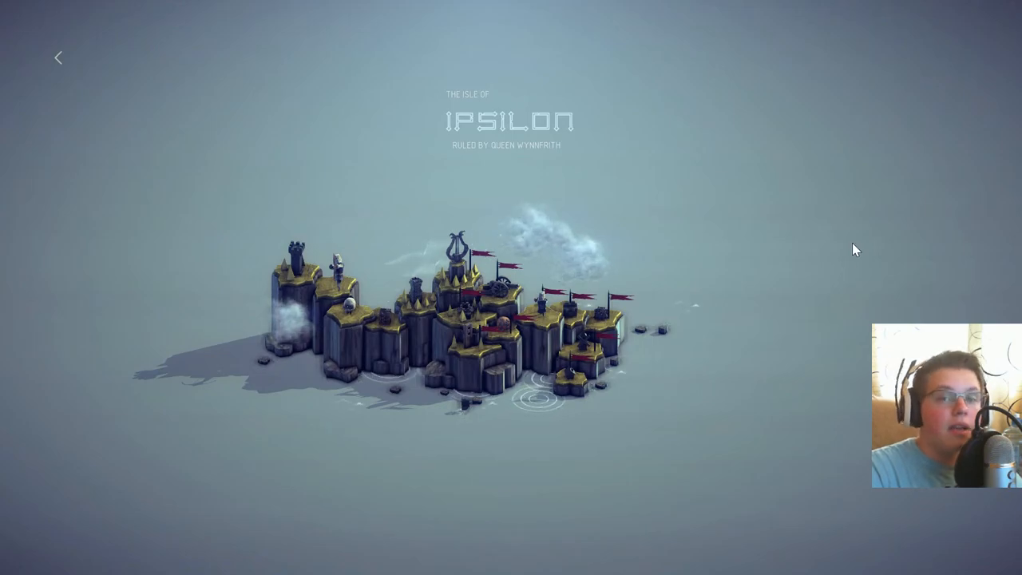